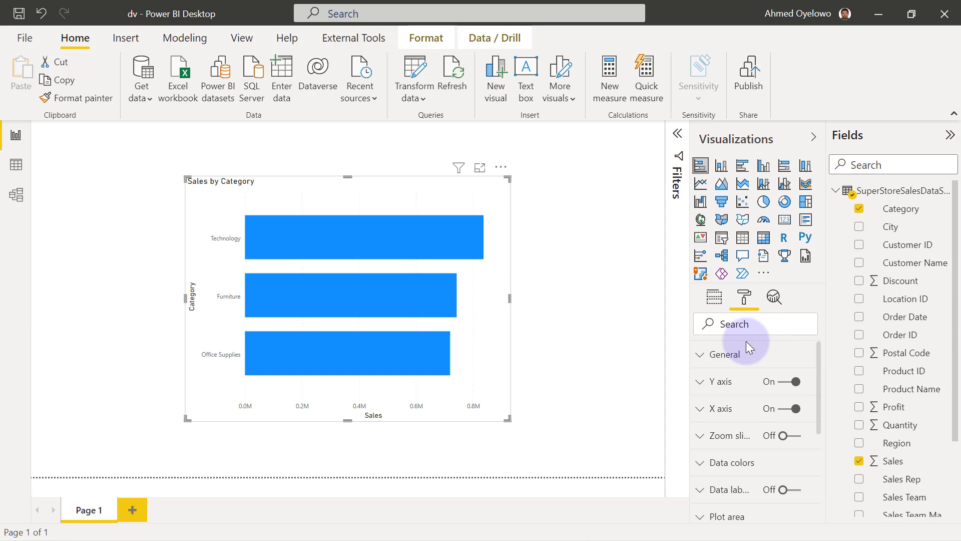
mouse_move(767, 337)
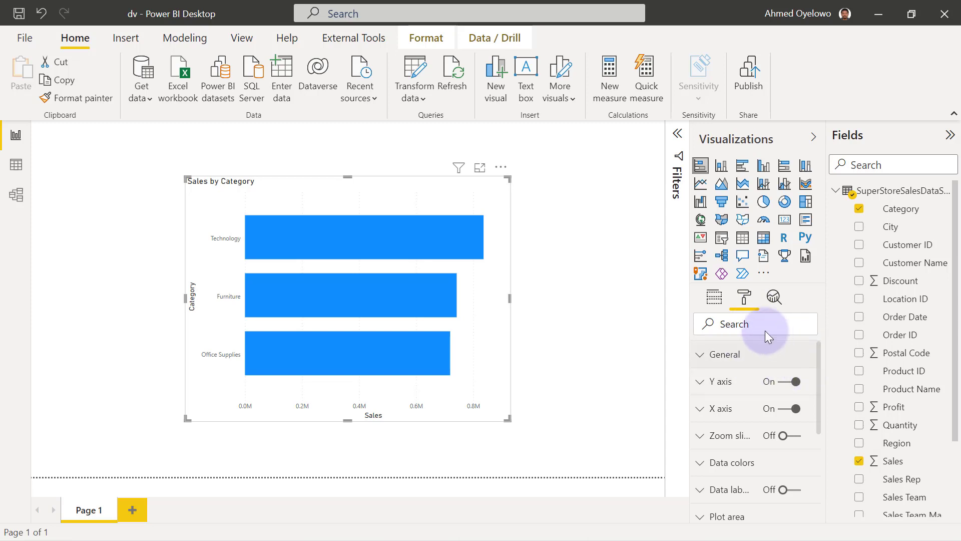
mouse_move(822, 355)
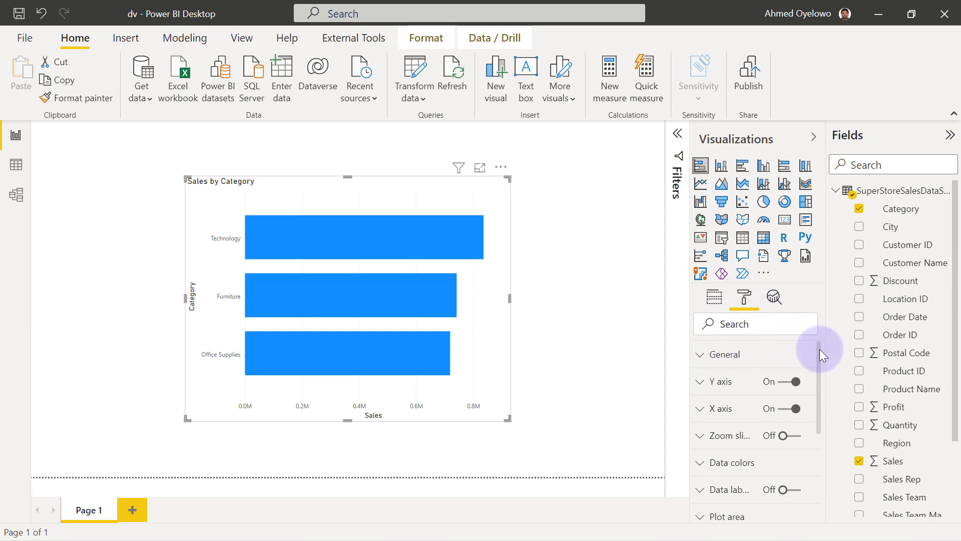
Scroll the Build visual pane to view the Category axis and Sales values wells
scroll(down, 3)
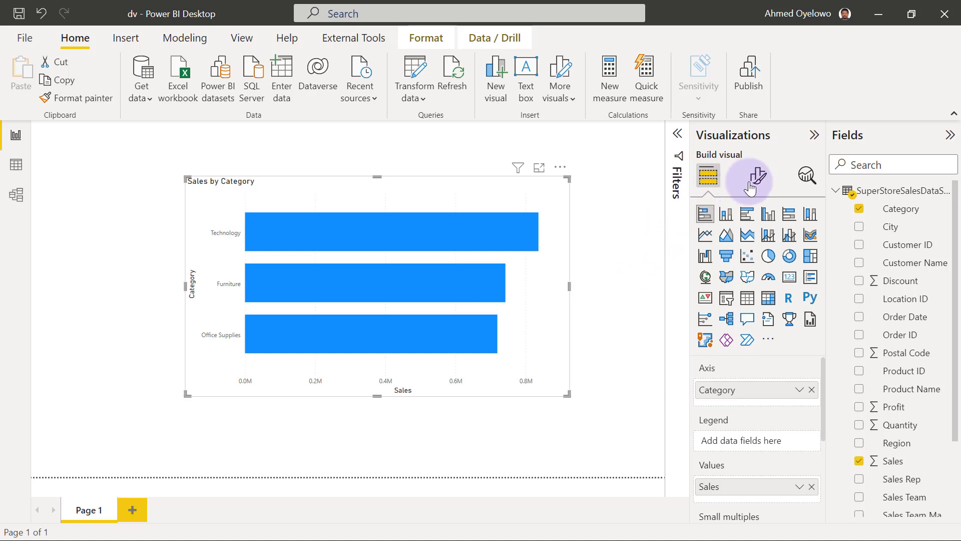
Open the chart's Format visual options, glance at General, then return to Visual settings
click(757, 177)
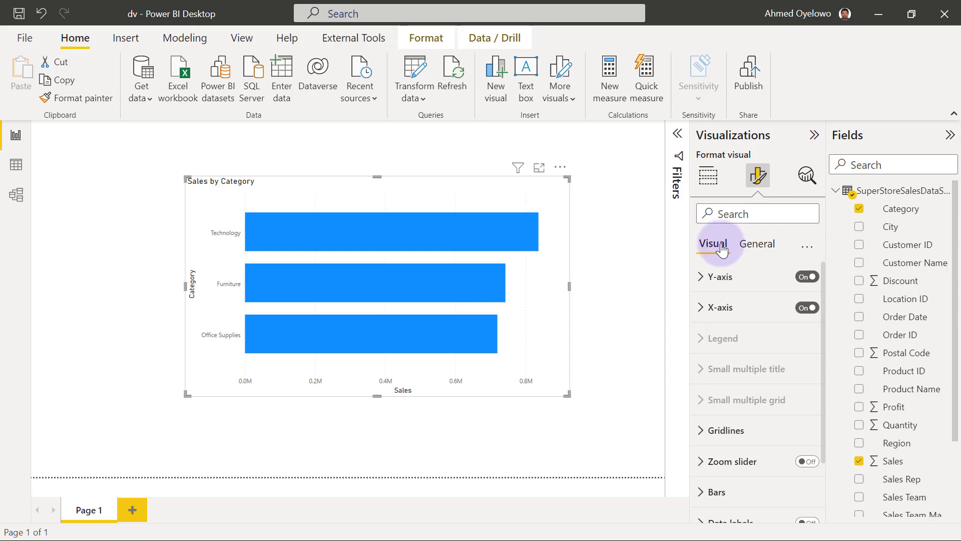
click(757, 244)
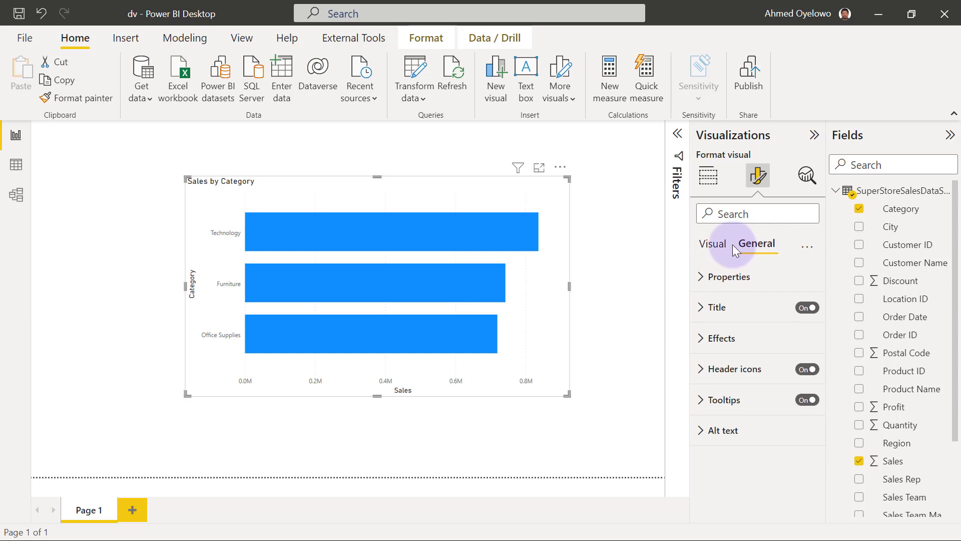
click(711, 244)
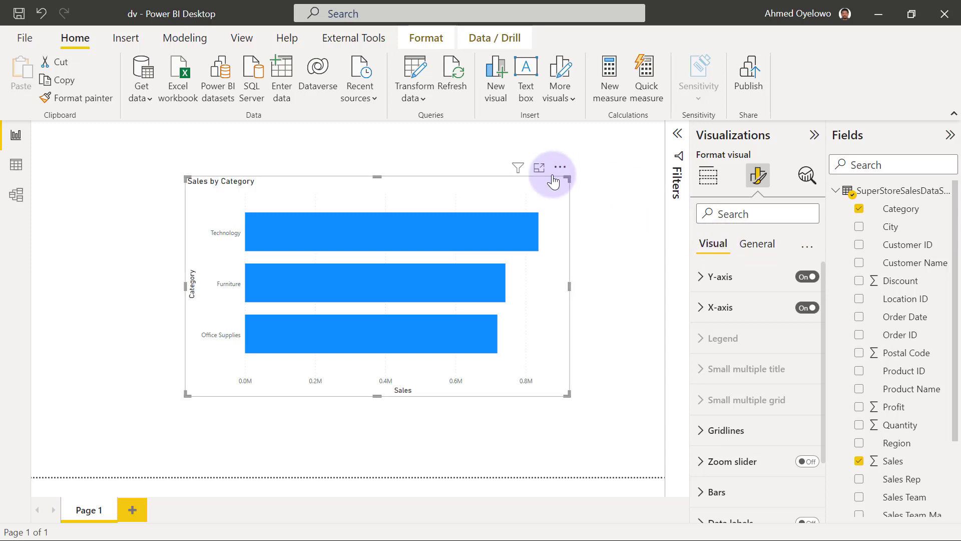
Enlarge the Sales by Category chart in focus mode to fill the canvas
click(538, 167)
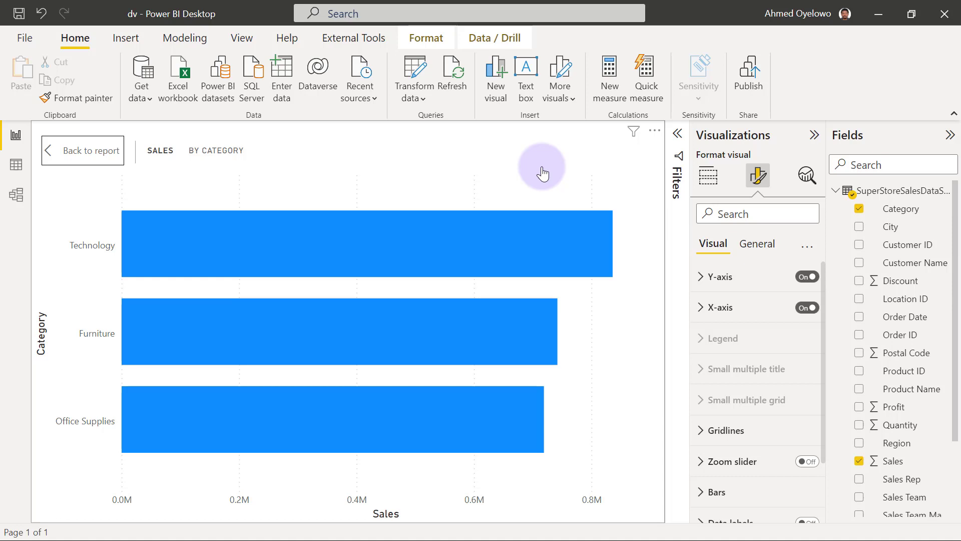
mouse_move(399, 214)
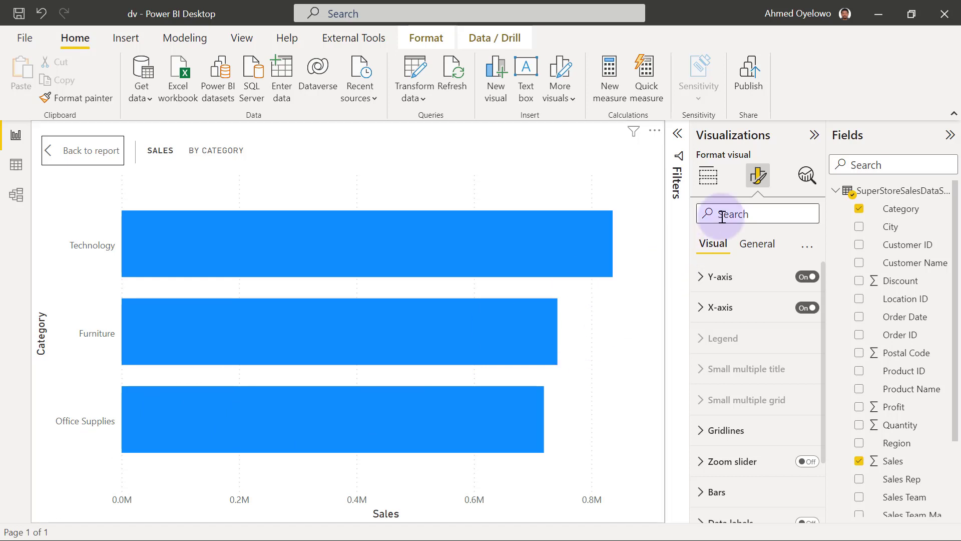
mouse_move(718, 239)
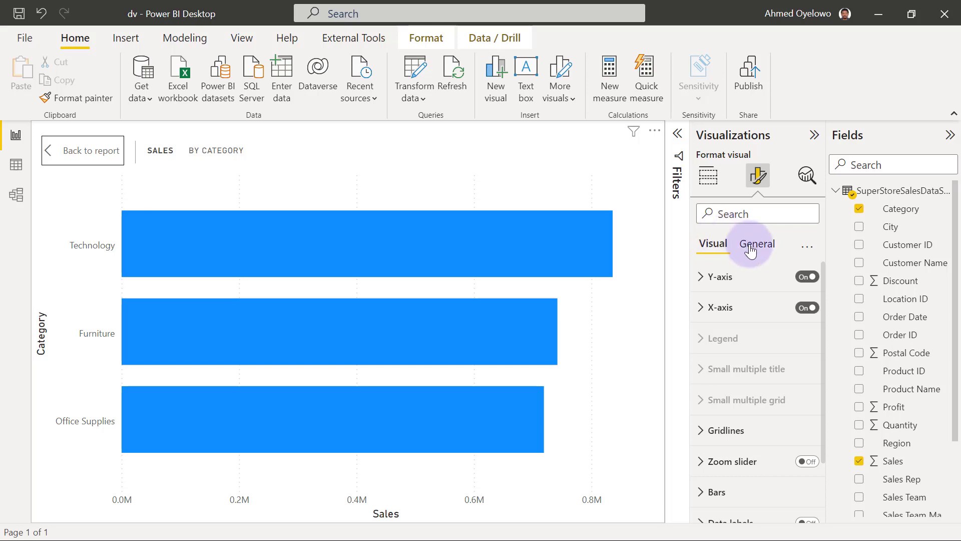
Review General Properties and Effects (background, border, shadow), then return to Visual settings
click(756, 243)
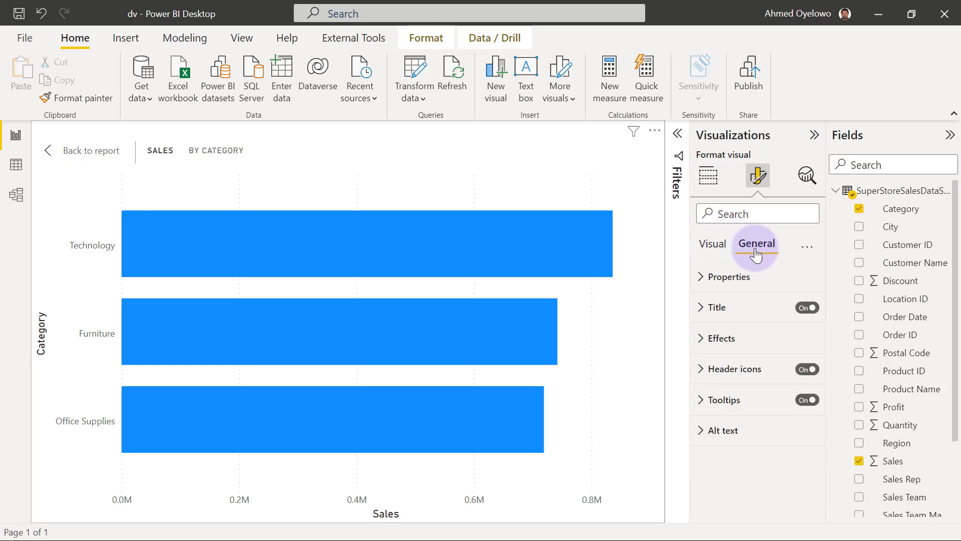
mouse_move(695, 291)
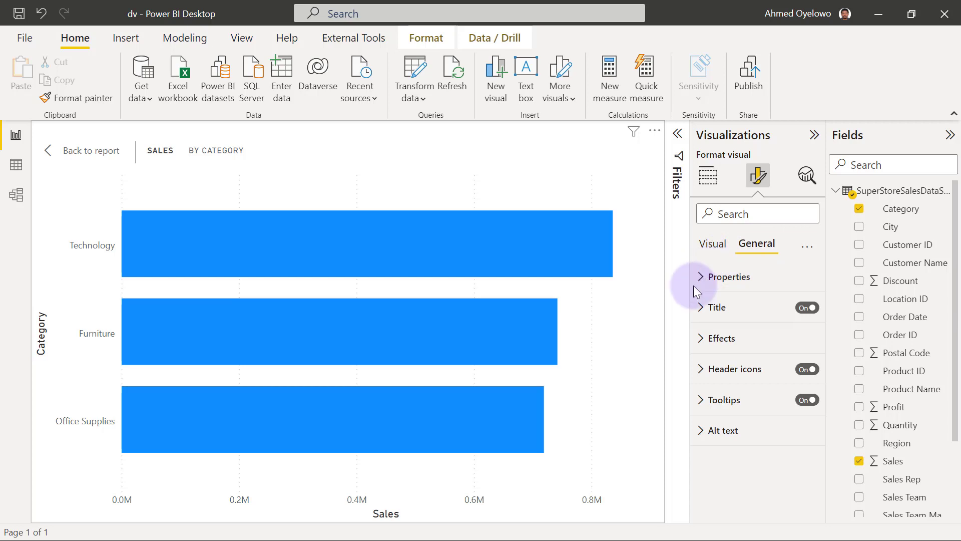
click(727, 277)
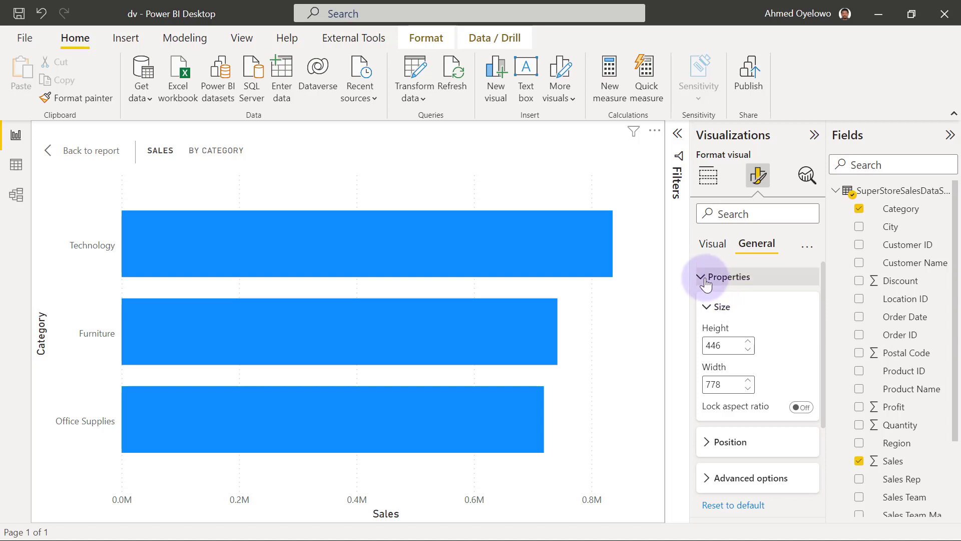
click(727, 277)
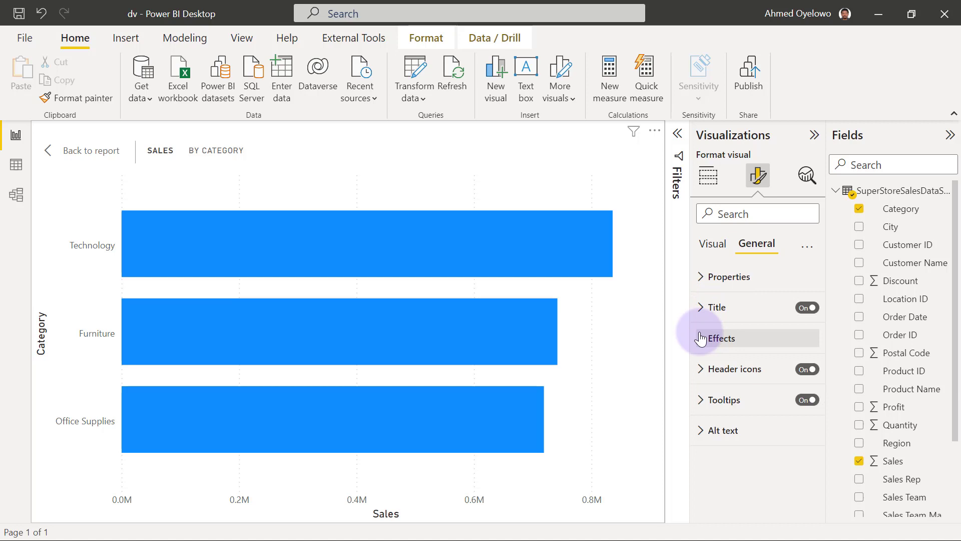
click(720, 337)
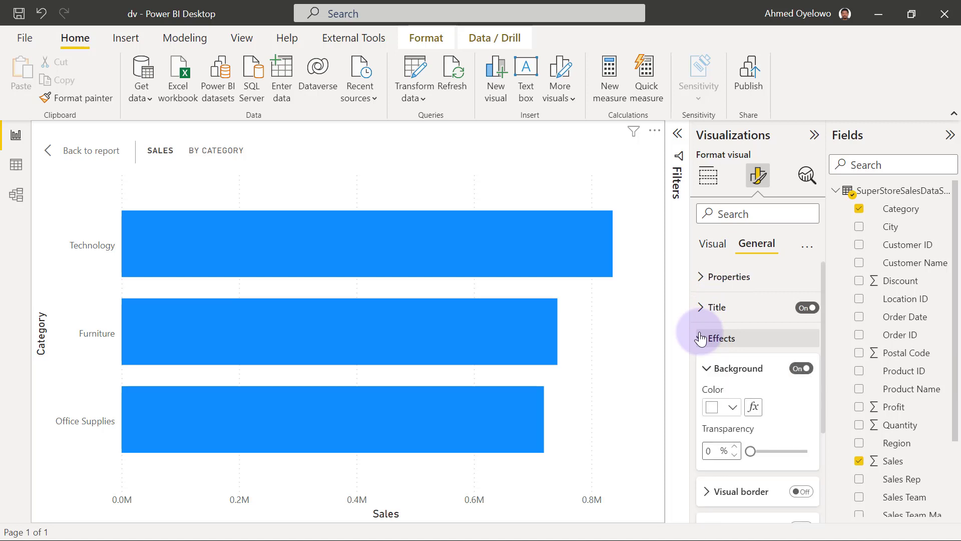
click(718, 338)
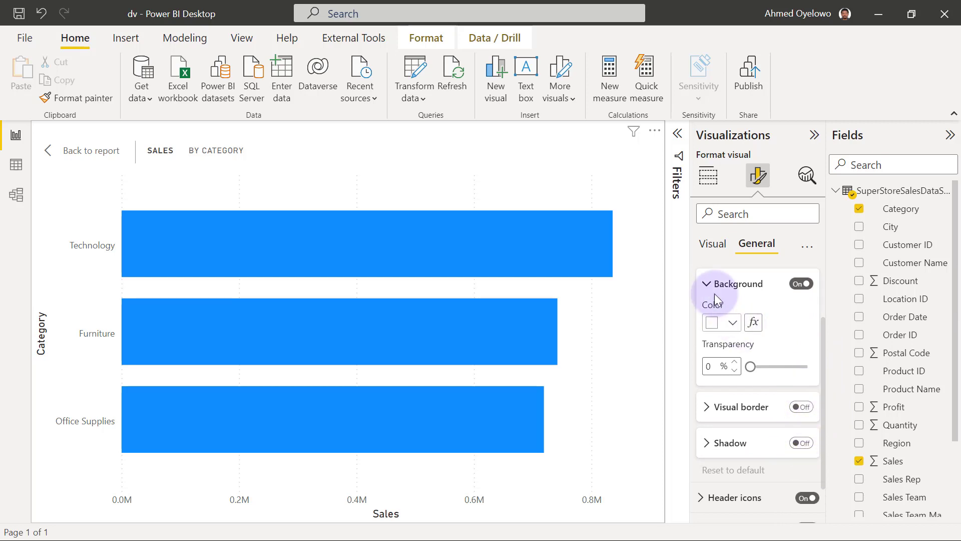
click(711, 243)
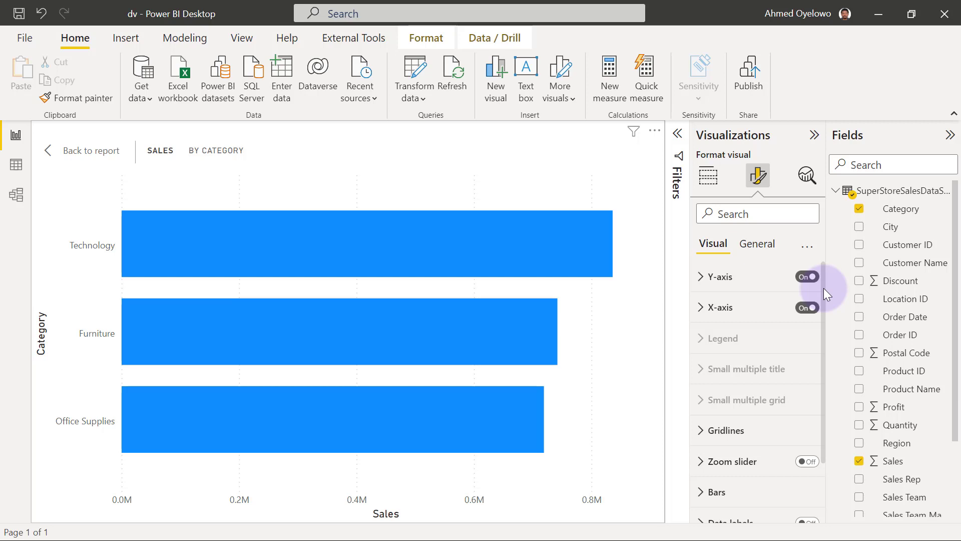
Scroll the Visual options past gridlines, zoom slider and bars to data labels and plot area background
scroll(down, 3)
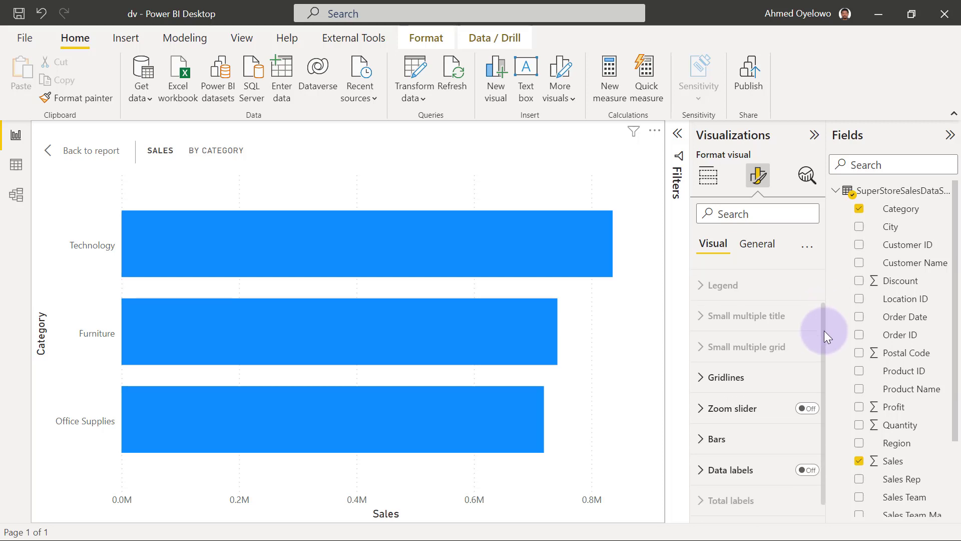
scroll(down, 3)
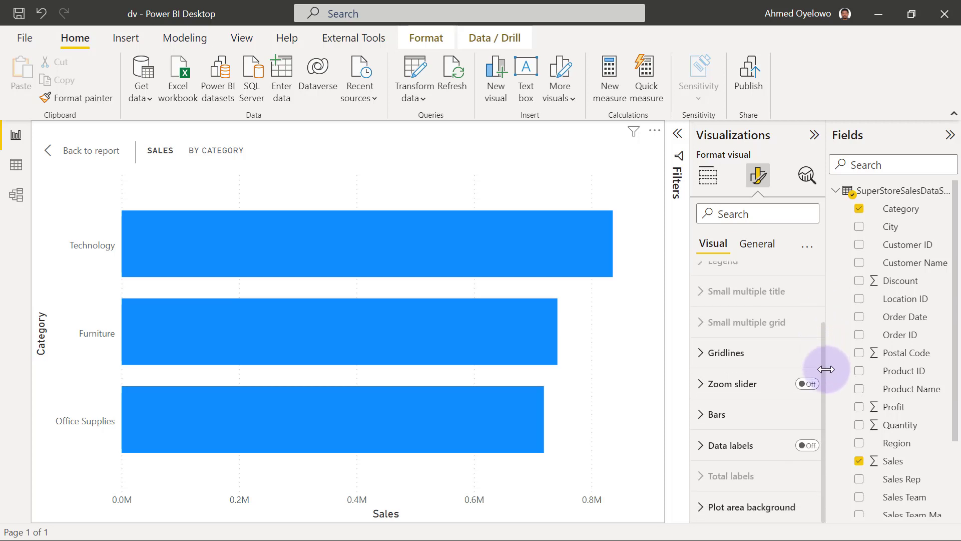